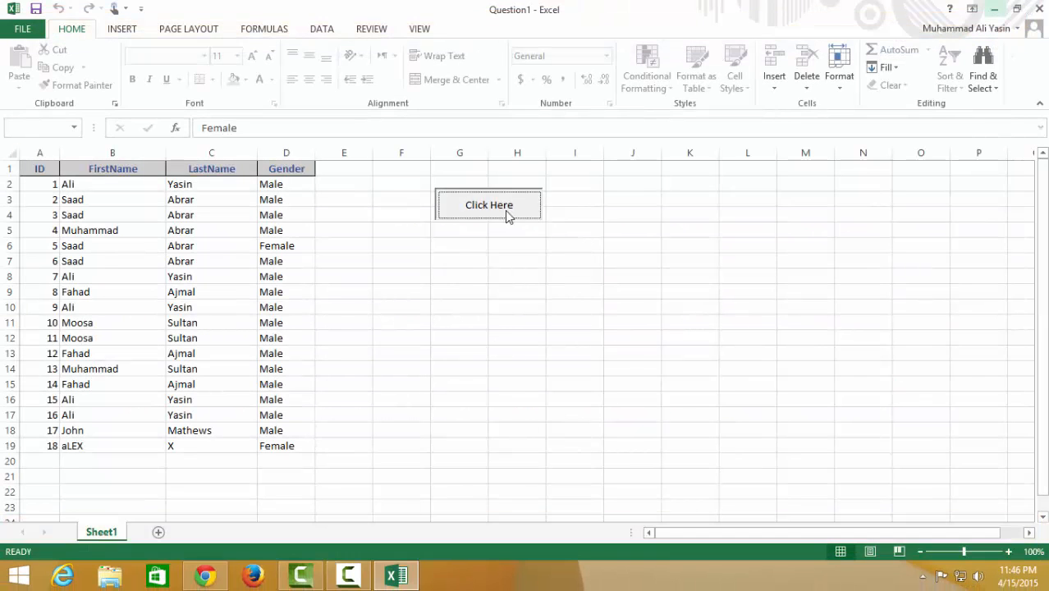
# Bring up the data entry UserForm from the 'Click Here' button.
pyautogui.click(490, 203)
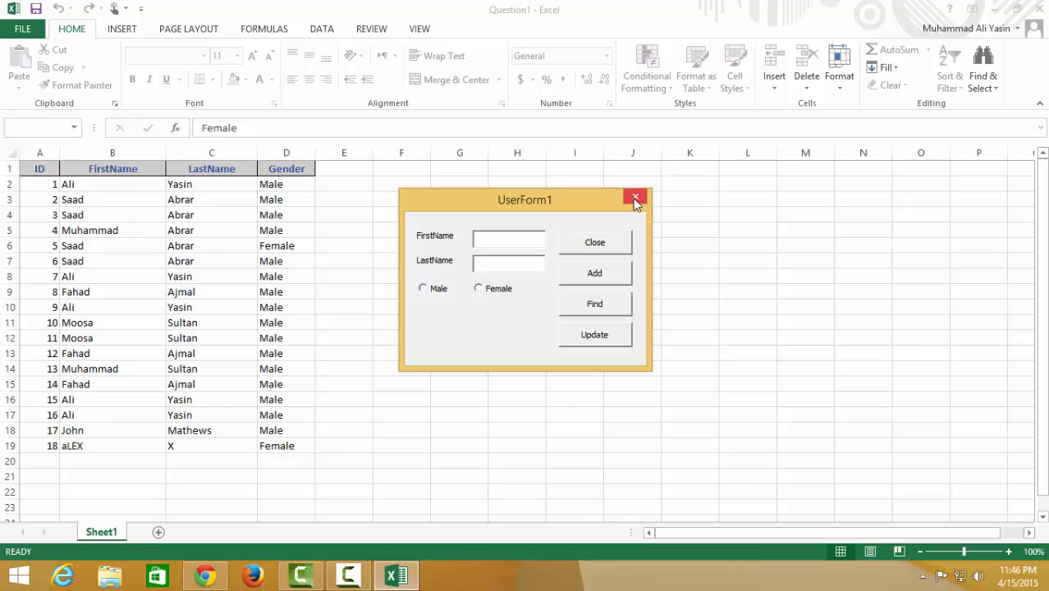
pyautogui.click(635, 197)
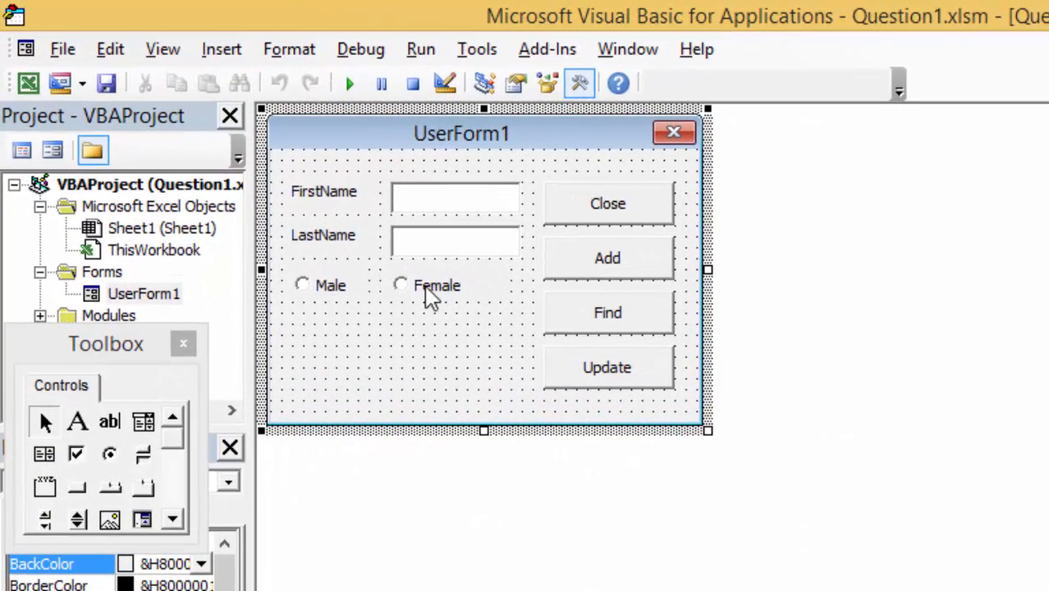
pyautogui.moveTo(627, 261)
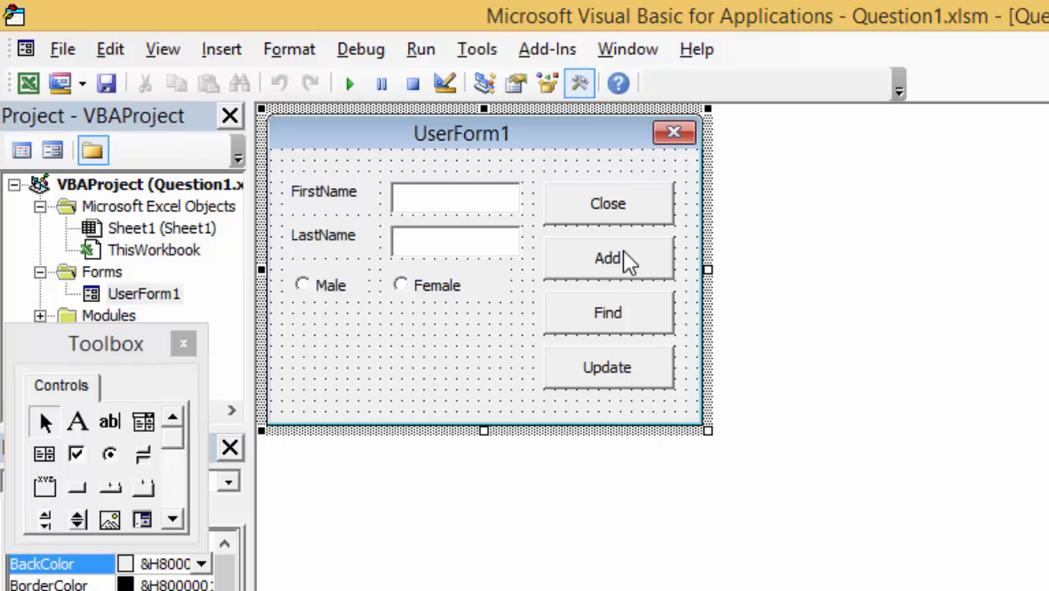
pyautogui.moveTo(539, 273)
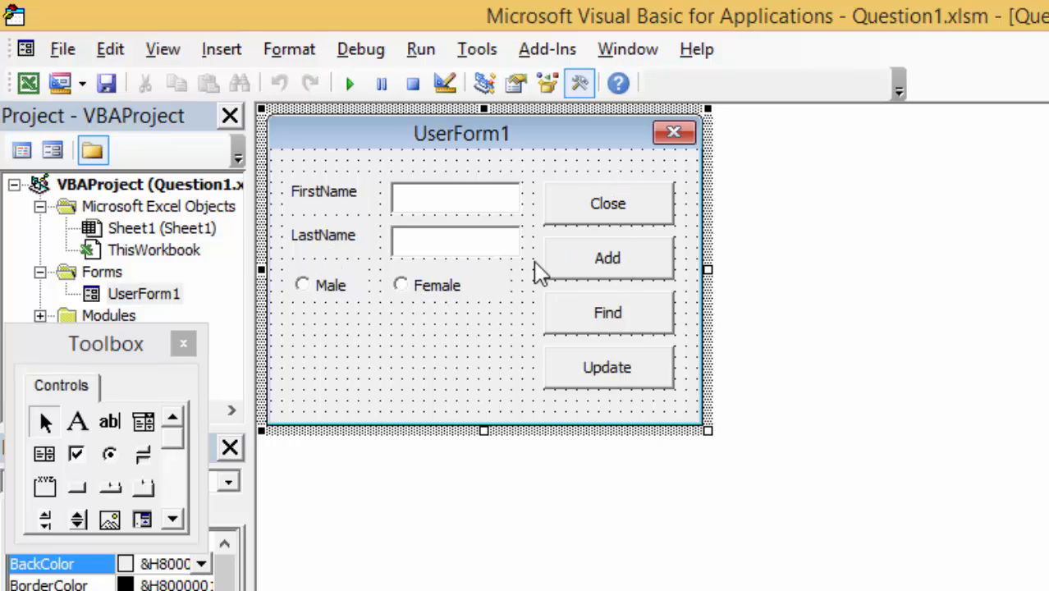
pyautogui.moveTo(328, 296)
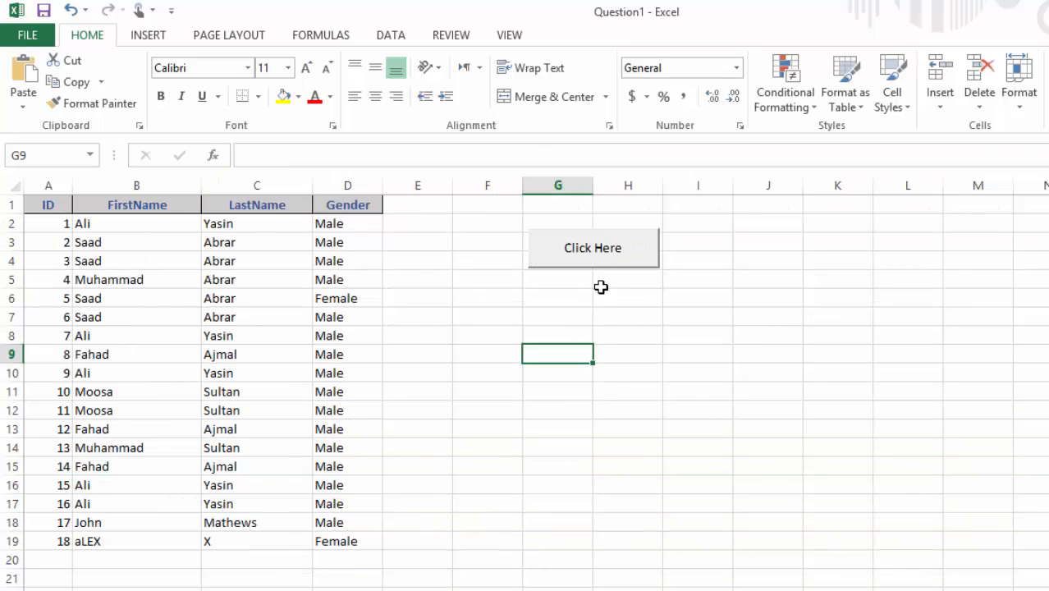
pyautogui.click(593, 246)
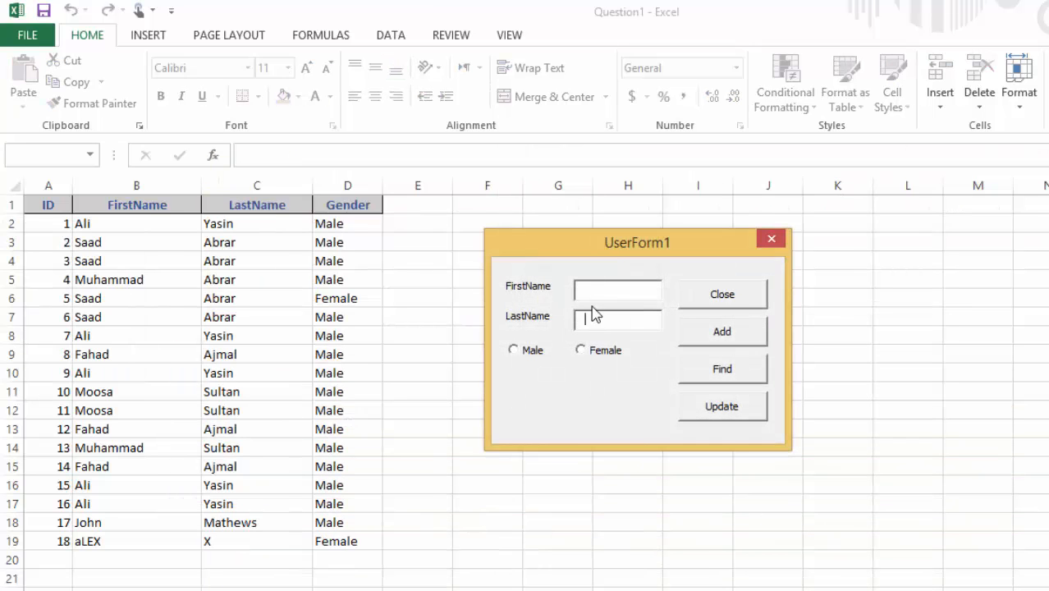
pyautogui.write('Sab')
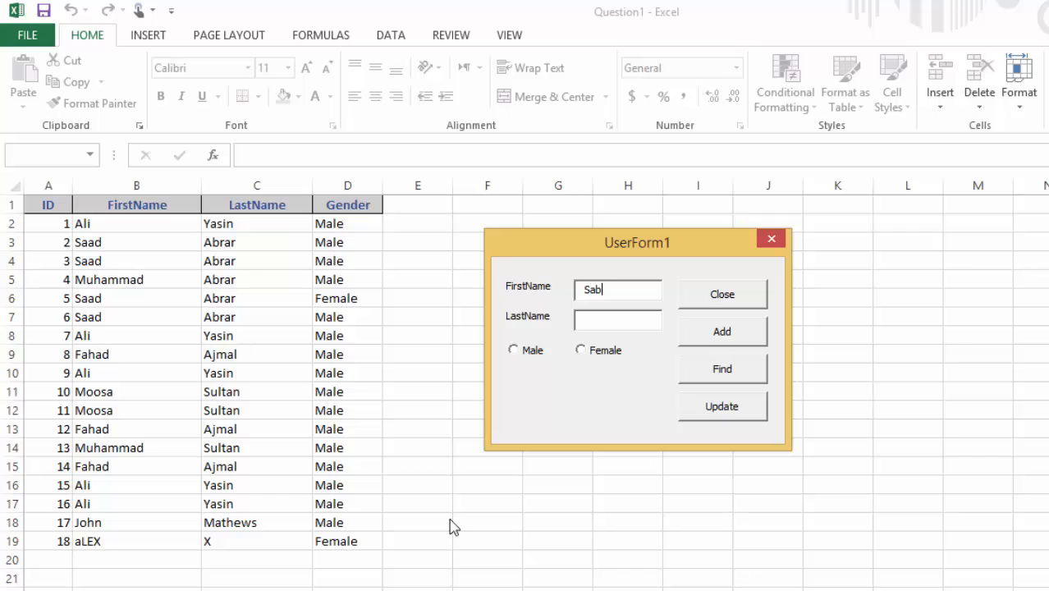
pyautogui.write('G')
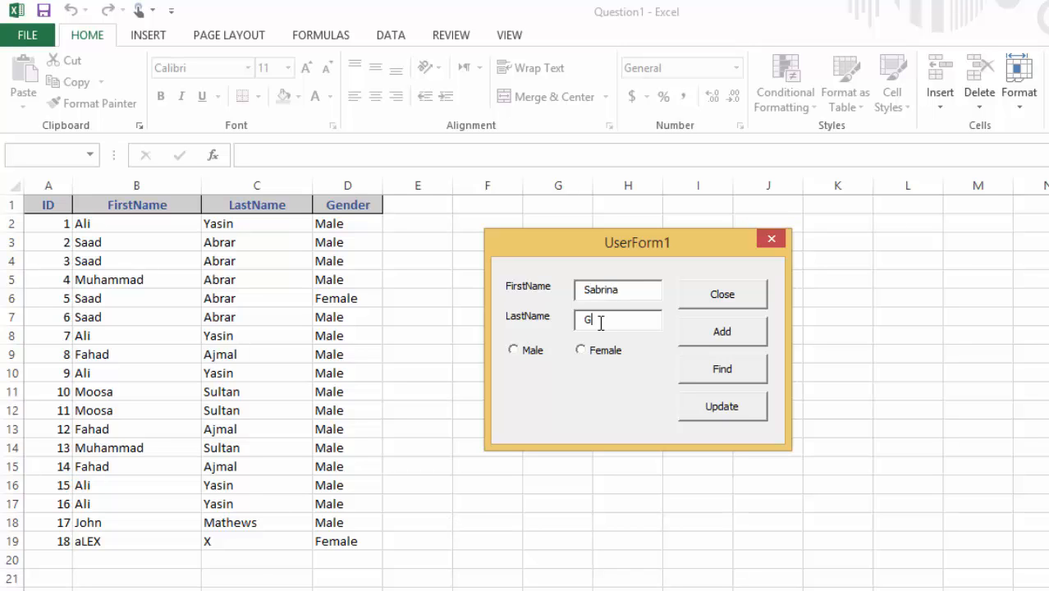
pyautogui.write('reen')
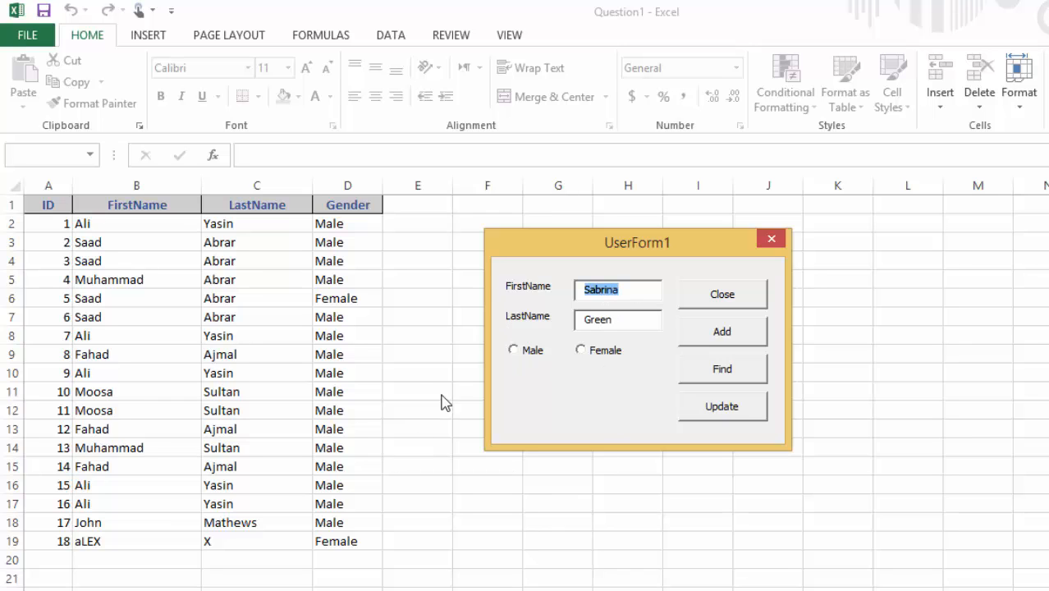
pyautogui.click(582, 350)
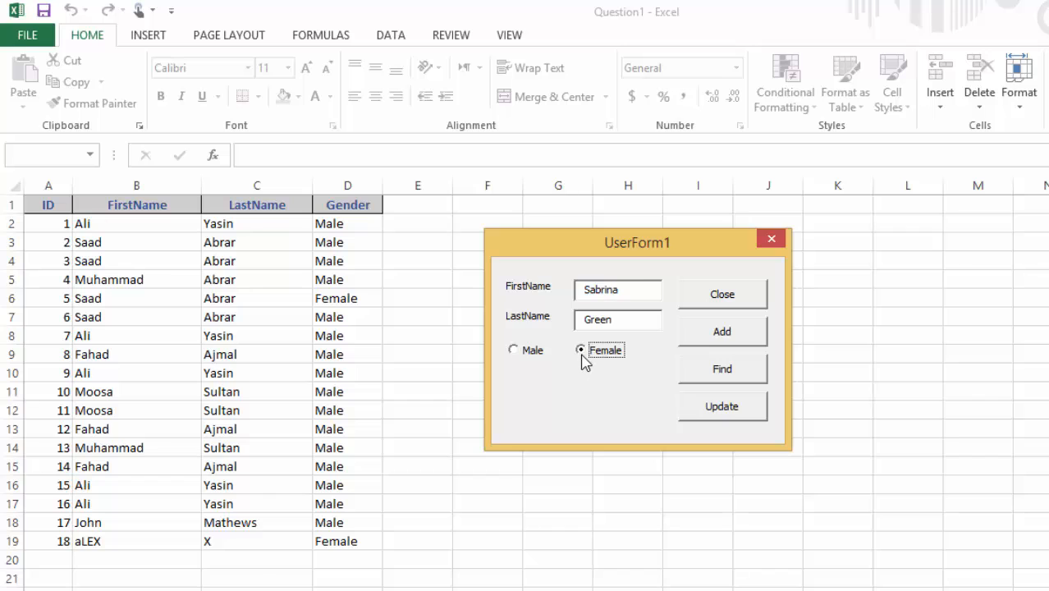
pyautogui.click(582, 349)
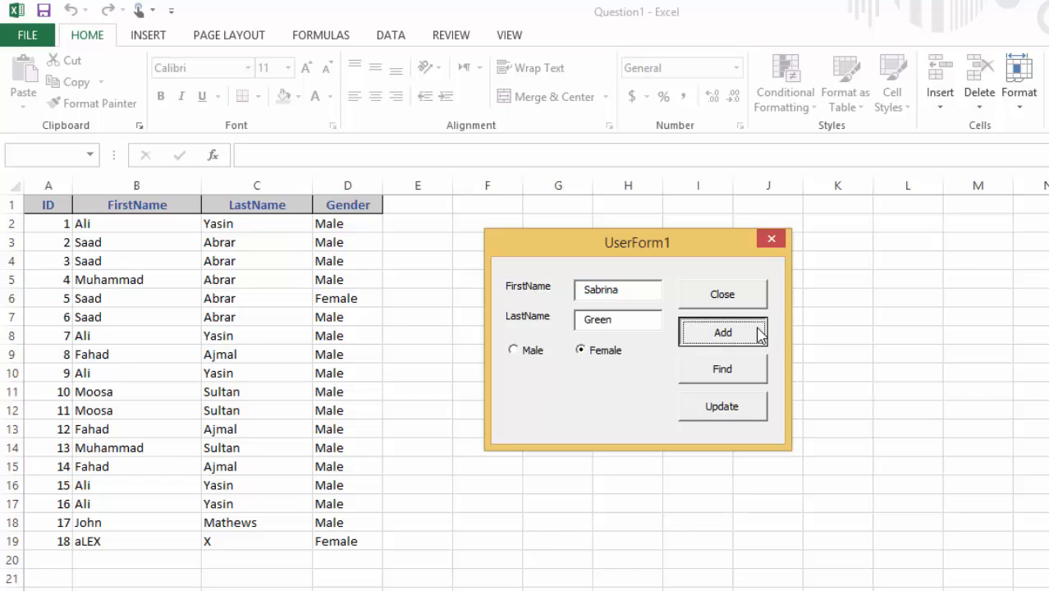
pyautogui.click(722, 332)
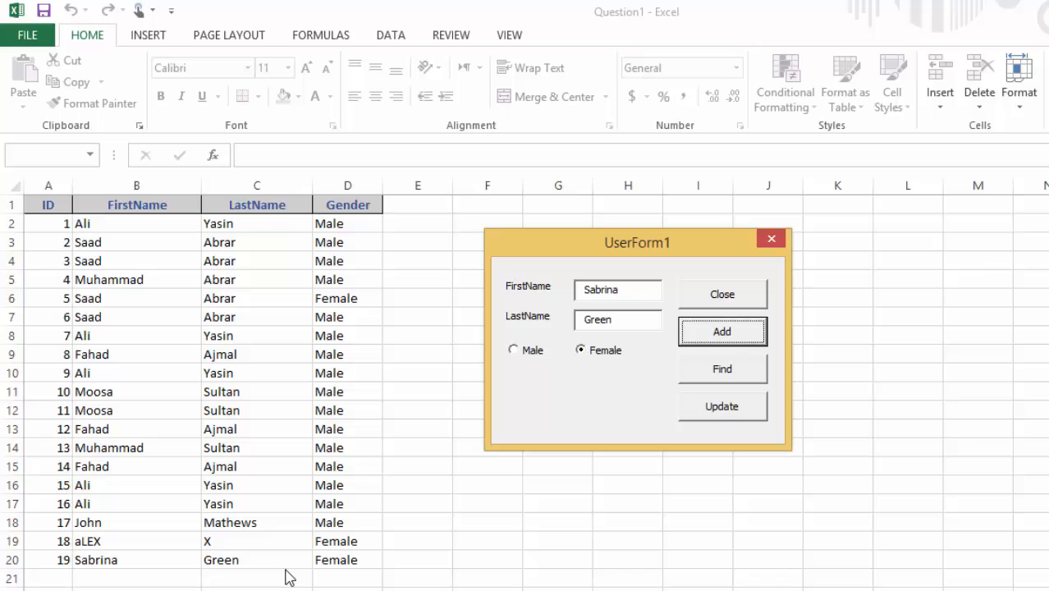
pyautogui.moveTo(670, 276)
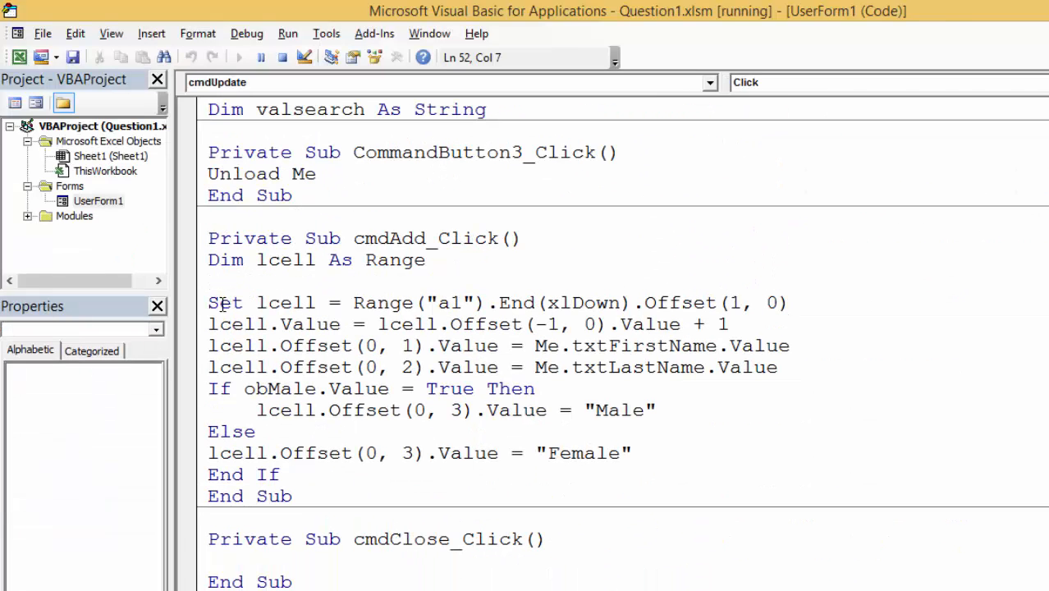
# Review cmdAdd_Click's next-empty-row line and return to the UserForm1 design.
pyautogui.click(212, 283)
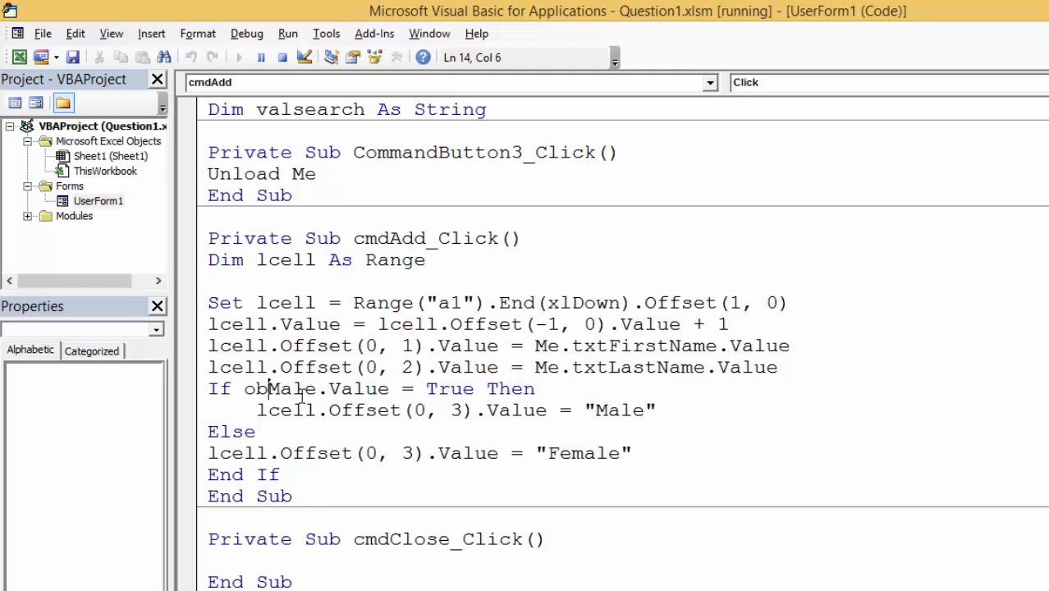
pyautogui.click(447, 387)
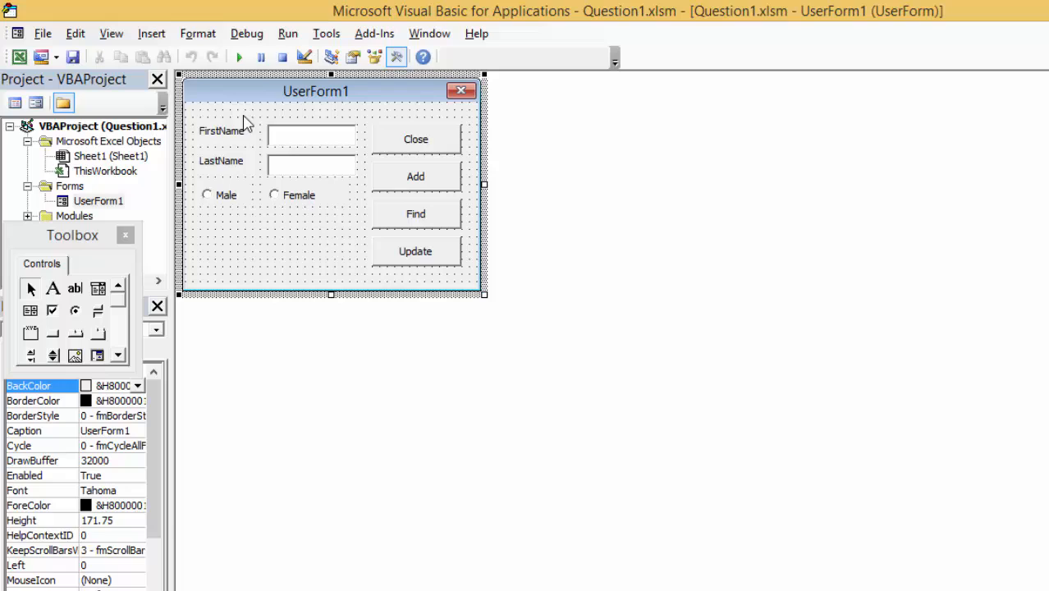
pyautogui.click(240, 56)
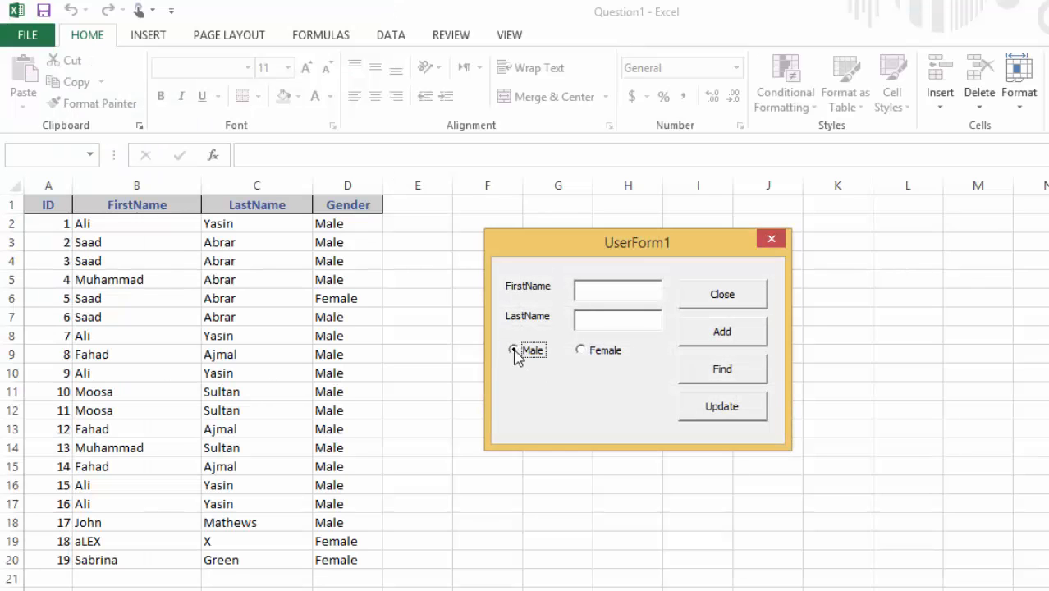
pyautogui.click(512, 350)
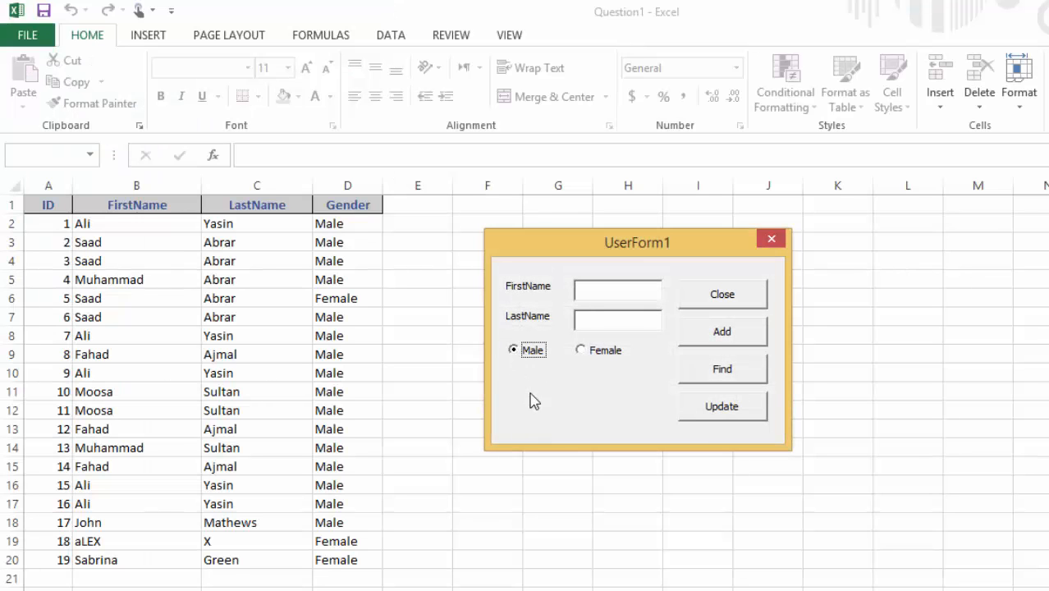
pyautogui.click(581, 350)
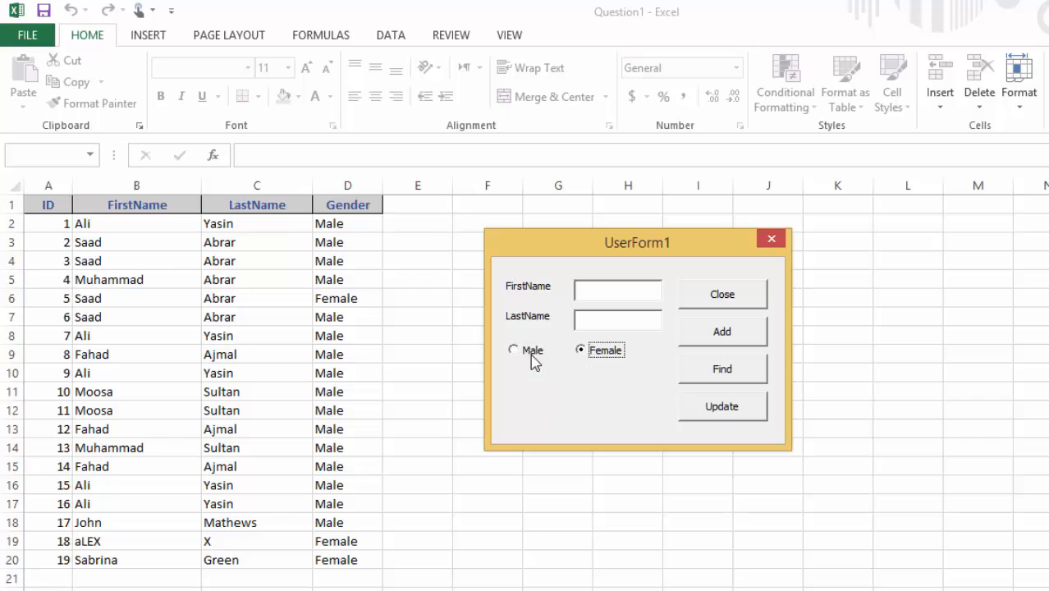
pyautogui.click(512, 350)
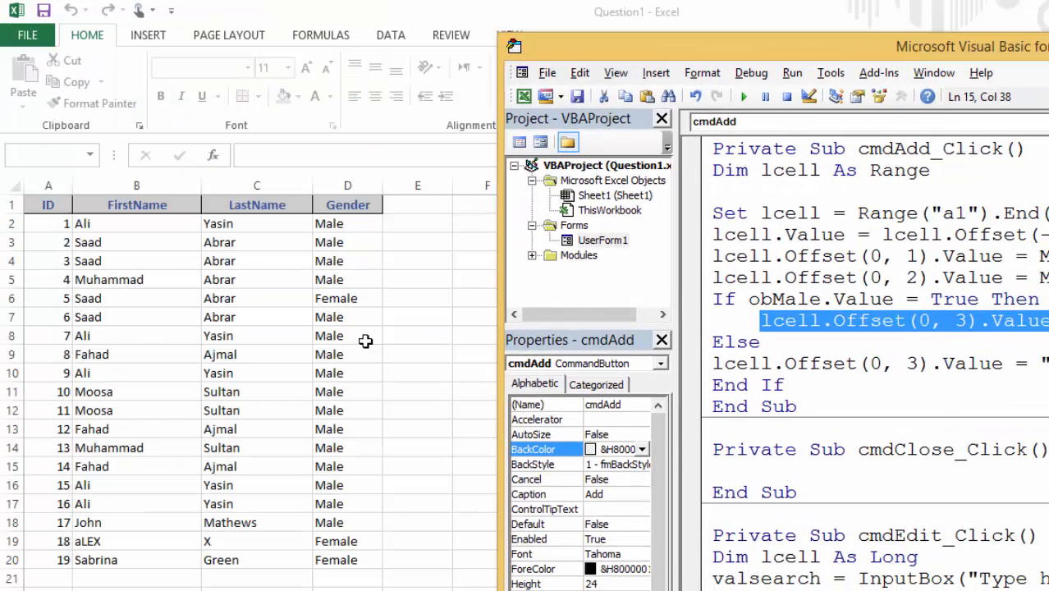
pyautogui.moveTo(332, 562)
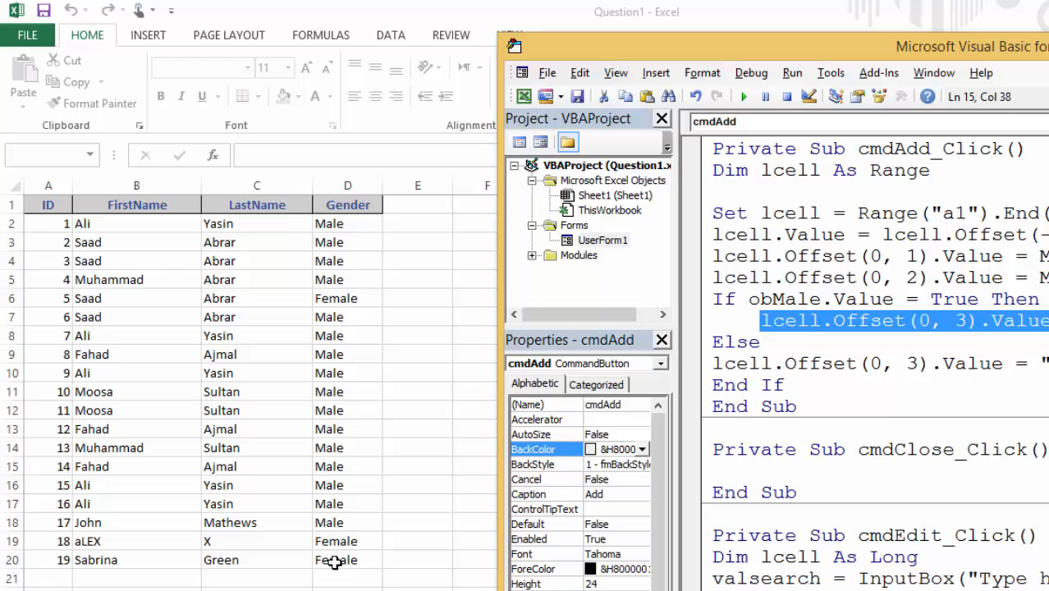
pyautogui.moveTo(364, 555)
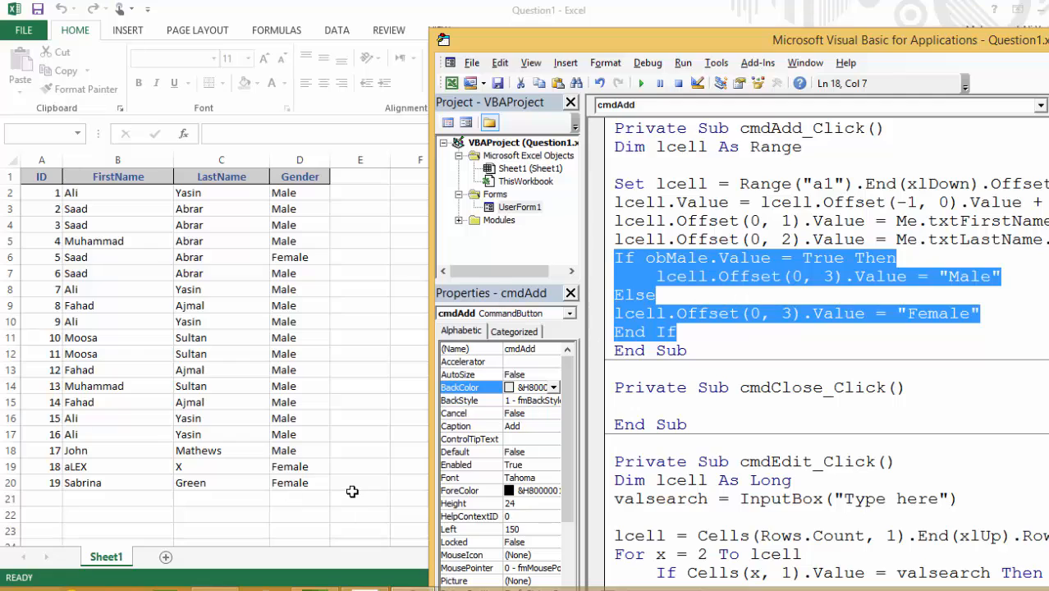
pyautogui.moveTo(316, 440)
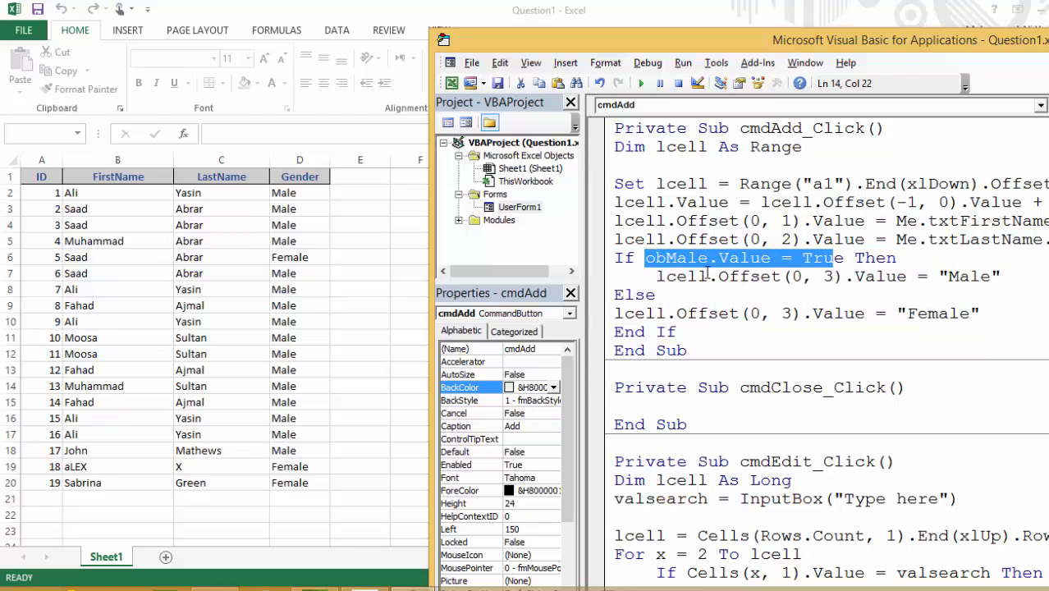
pyautogui.click(841, 258)
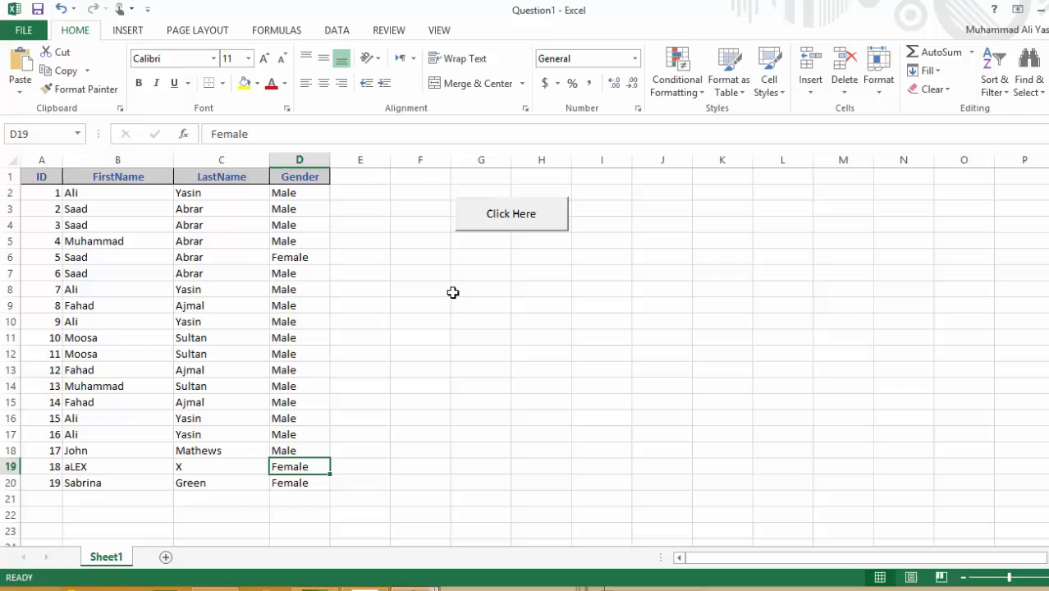
# Find a record by ID through the form and mark the loaded record Female.
pyautogui.click(511, 214)
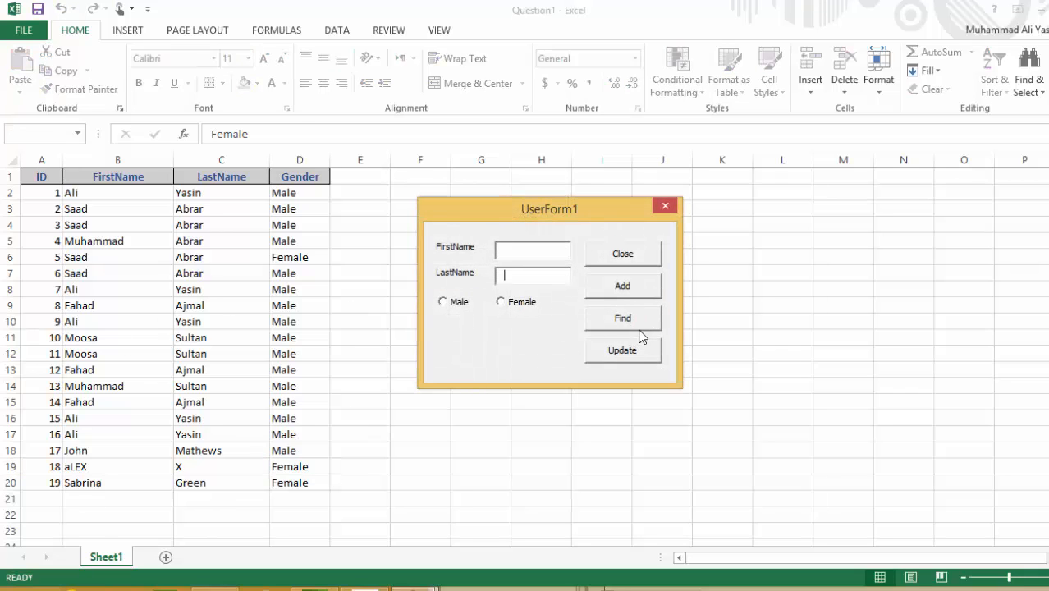
pyautogui.click(623, 319)
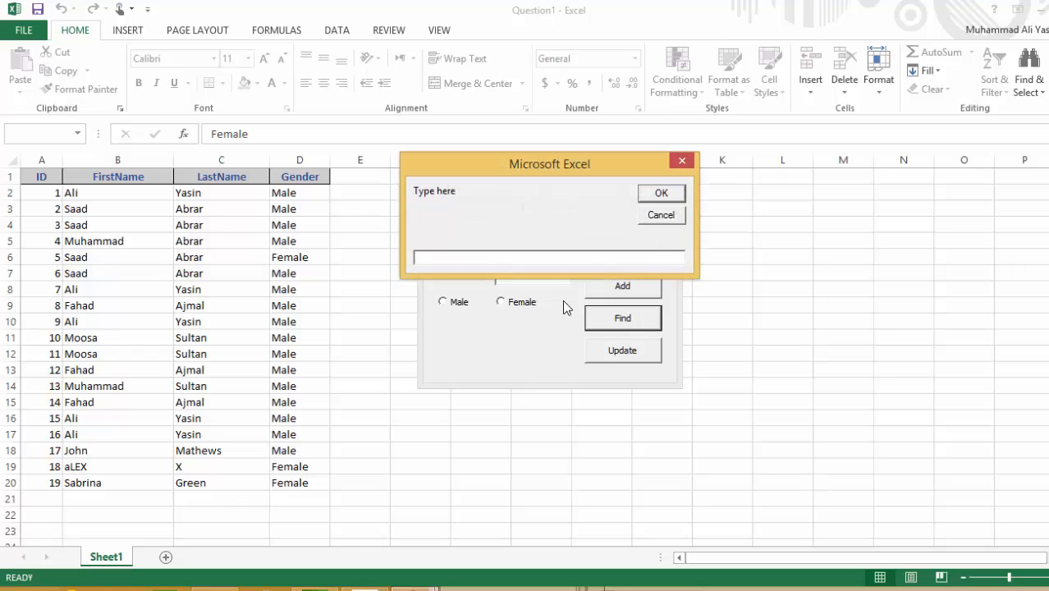
pyautogui.click(661, 192)
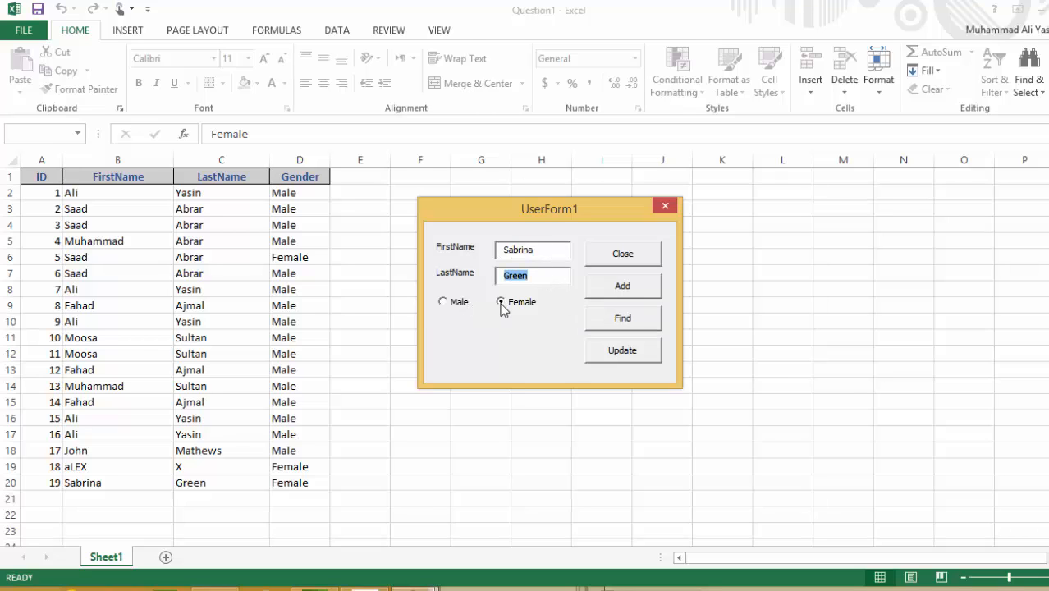
pyautogui.click(501, 302)
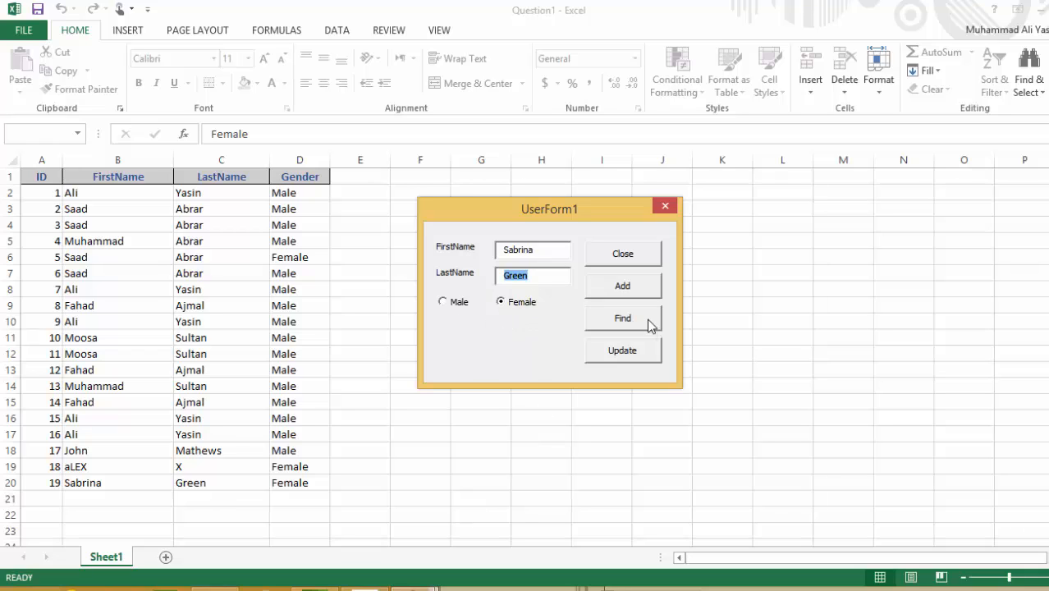
# Look up record 19 by ID through the Find InputBox.
pyautogui.click(622, 318)
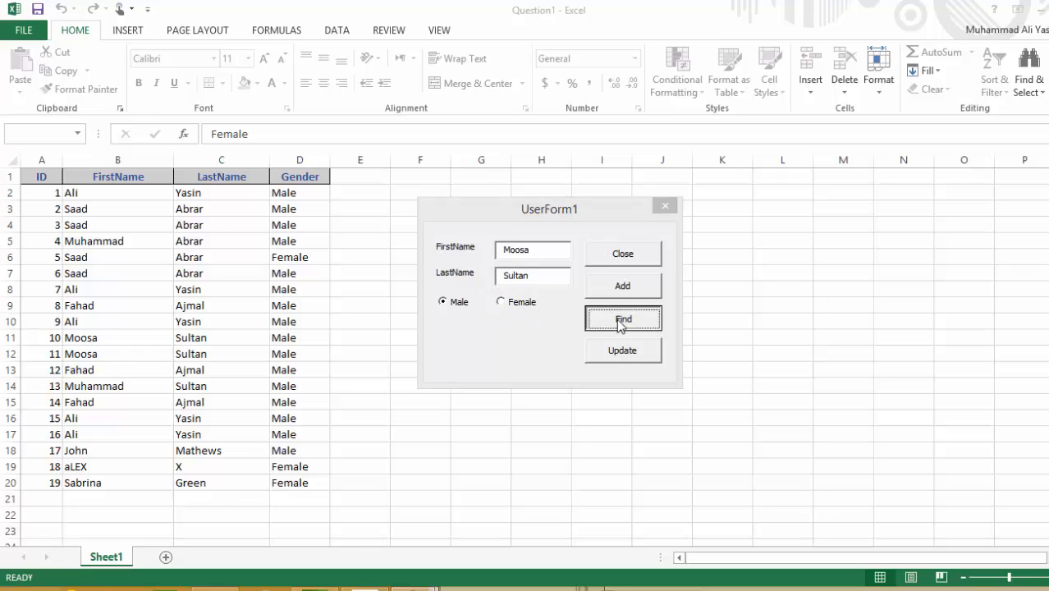
pyautogui.click(623, 319)
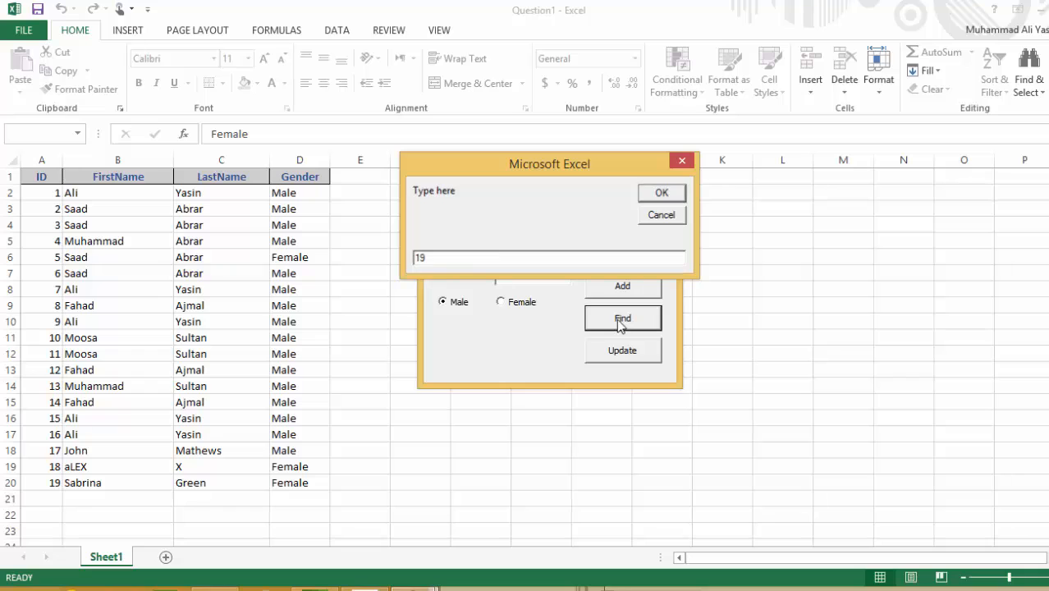
pyautogui.click(662, 192)
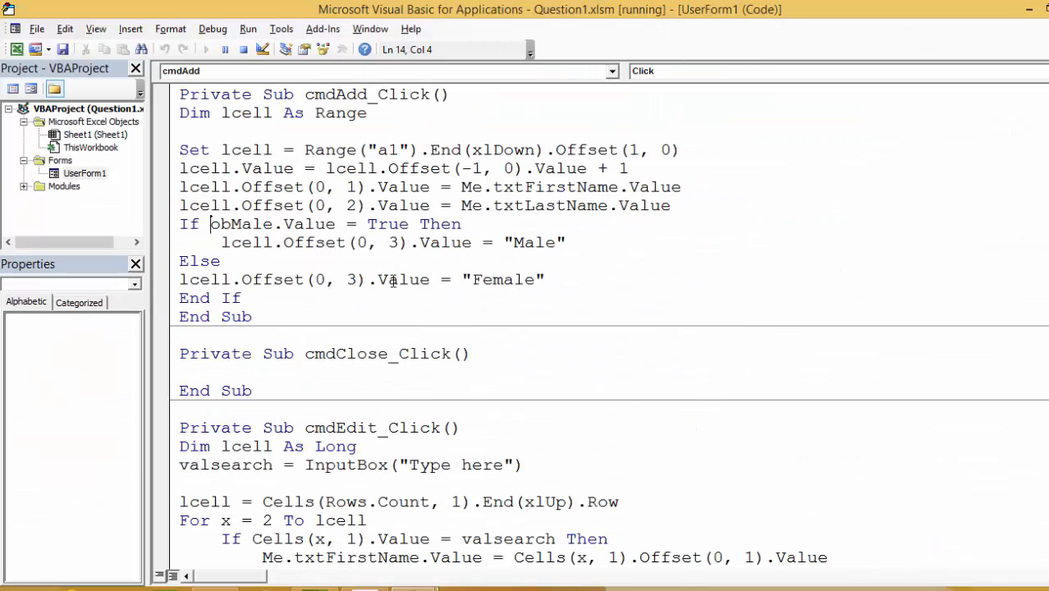
# Review cmdAdd_Click and cmdEdit_Click, highlighting the lcell line, then return to Excel.
pyautogui.scroll(-3)
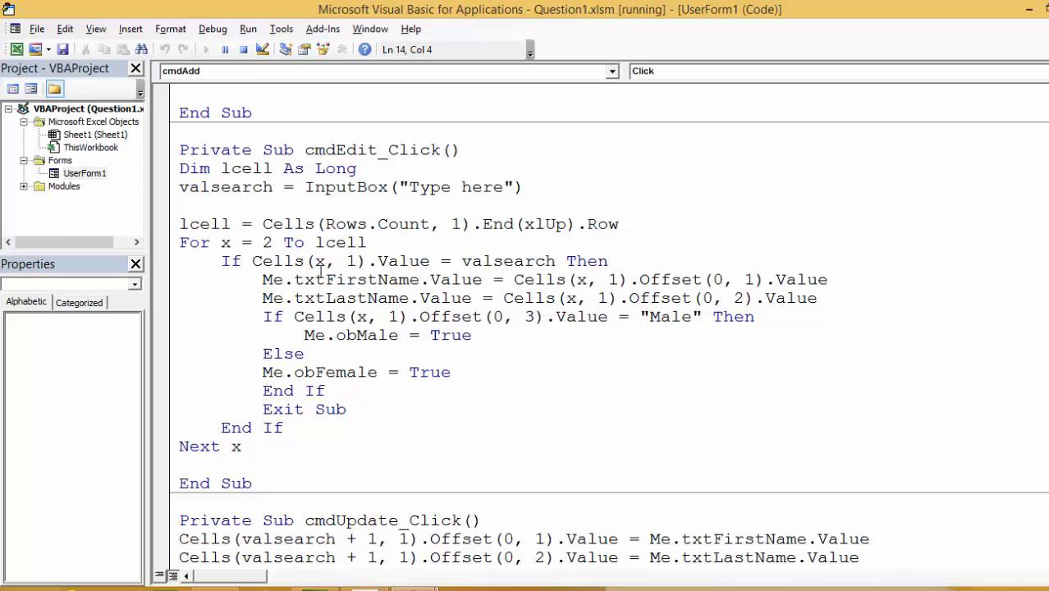
pyautogui.click(182, 223)
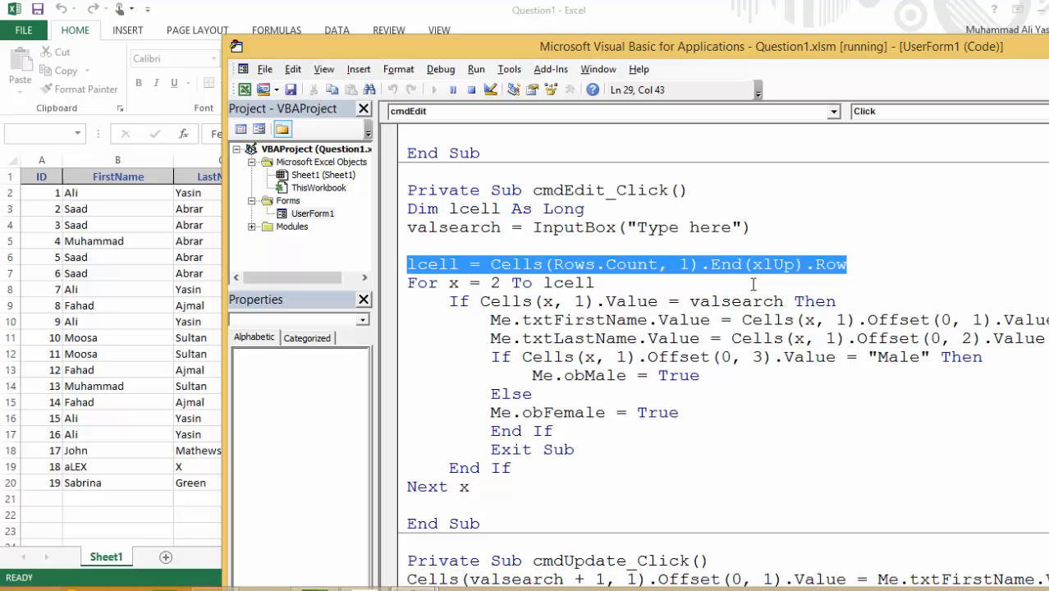
pyautogui.click(466, 320)
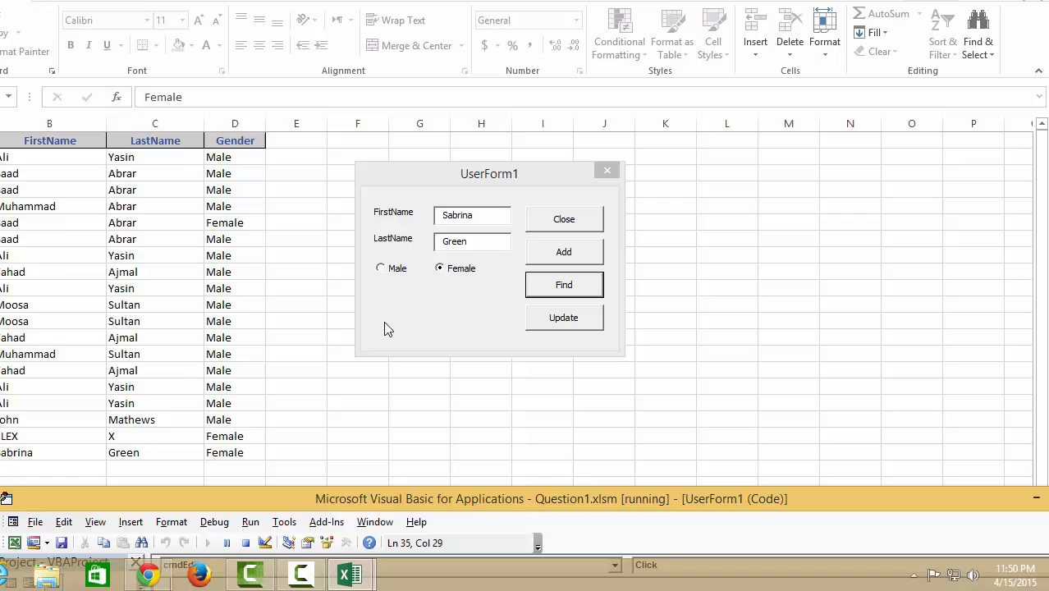
pyautogui.moveTo(402, 283)
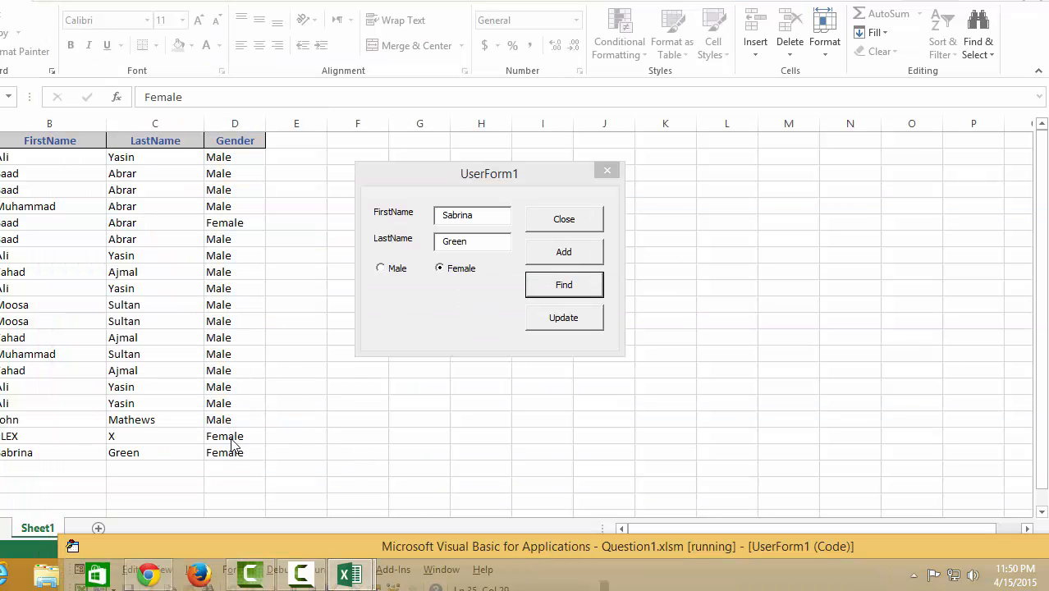
pyautogui.click(473, 215)
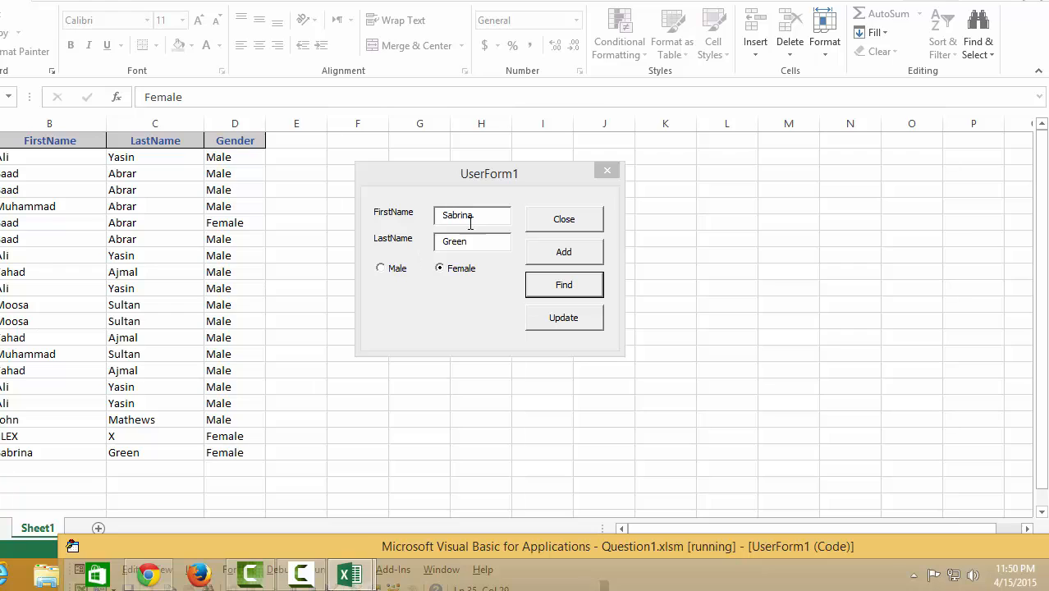
pyautogui.click(473, 240)
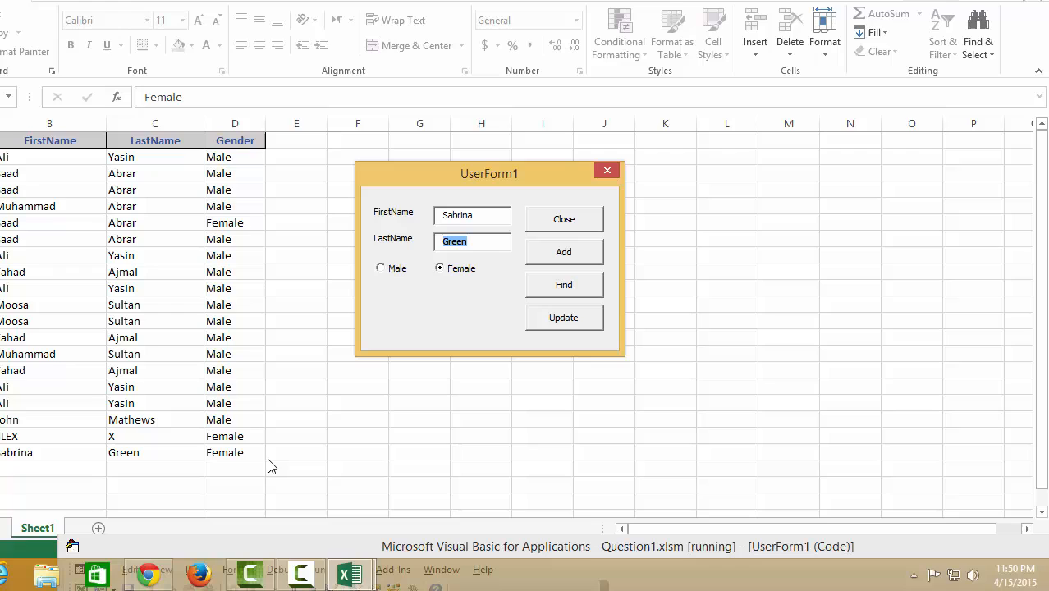
pyautogui.moveTo(239, 463)
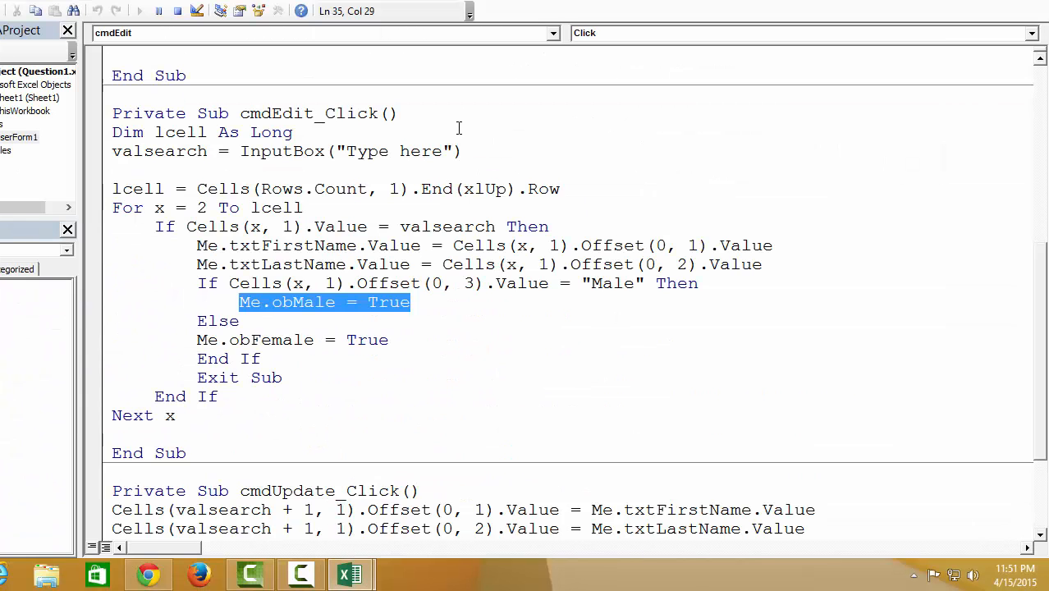
pyautogui.scroll(-3)
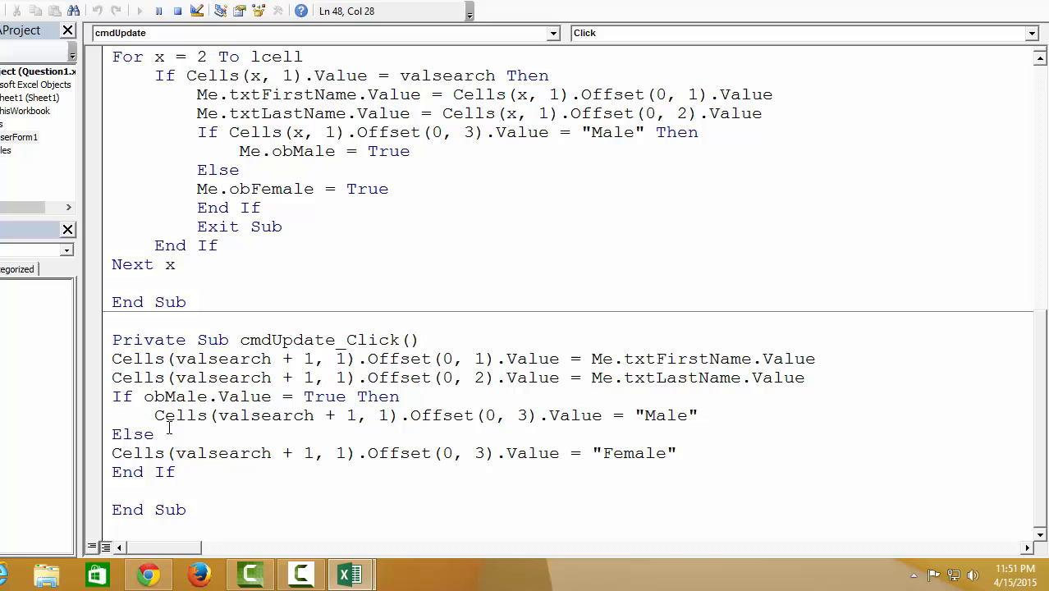
pyautogui.moveTo(154, 414); pyautogui.dragTo(677, 454)
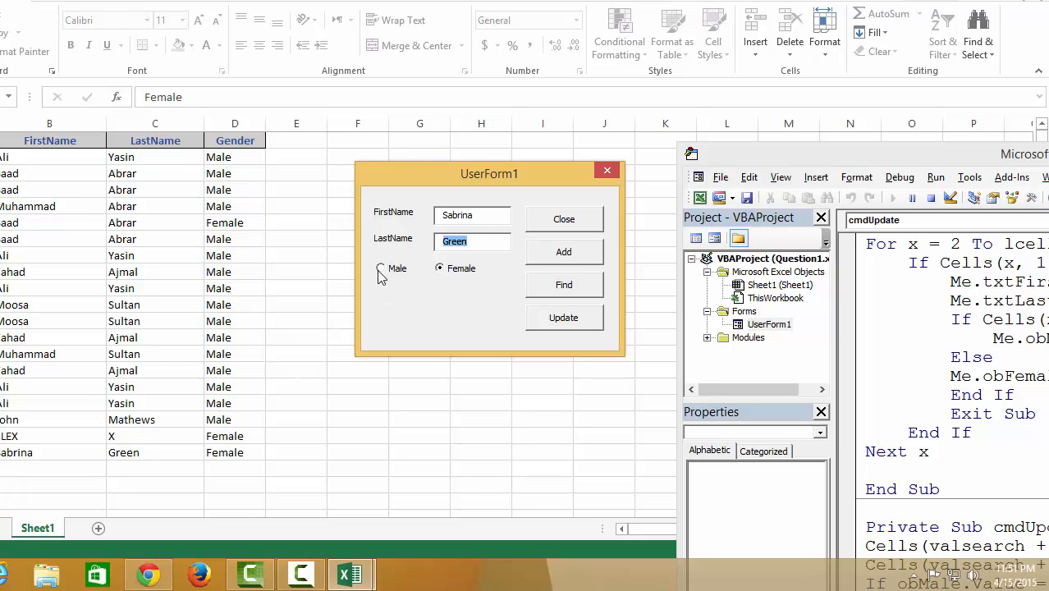
pyautogui.click(381, 268)
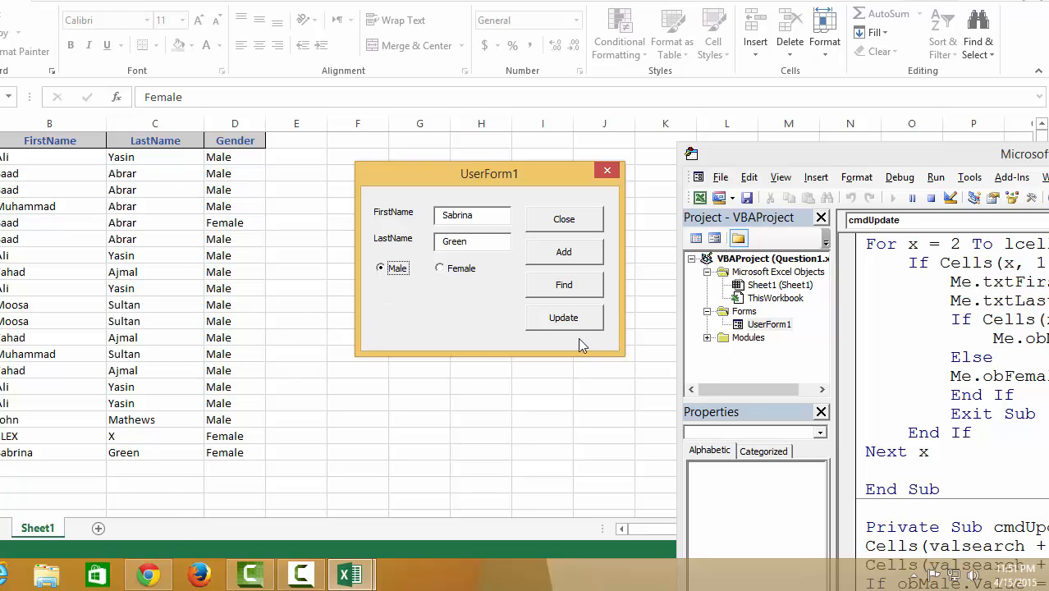
pyautogui.click(563, 318)
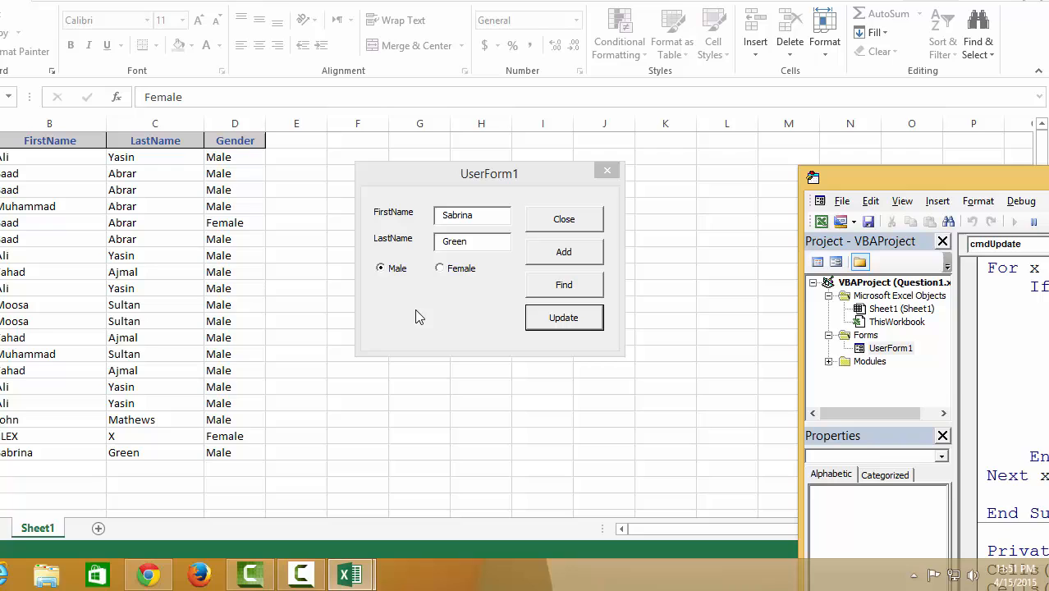
pyautogui.click(565, 286)
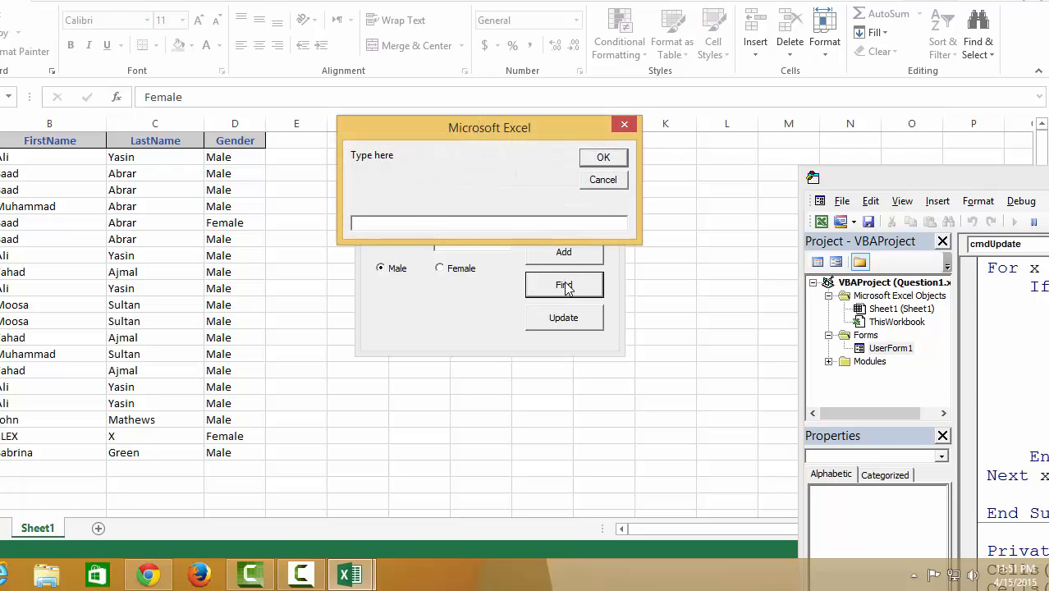
pyautogui.click(603, 158)
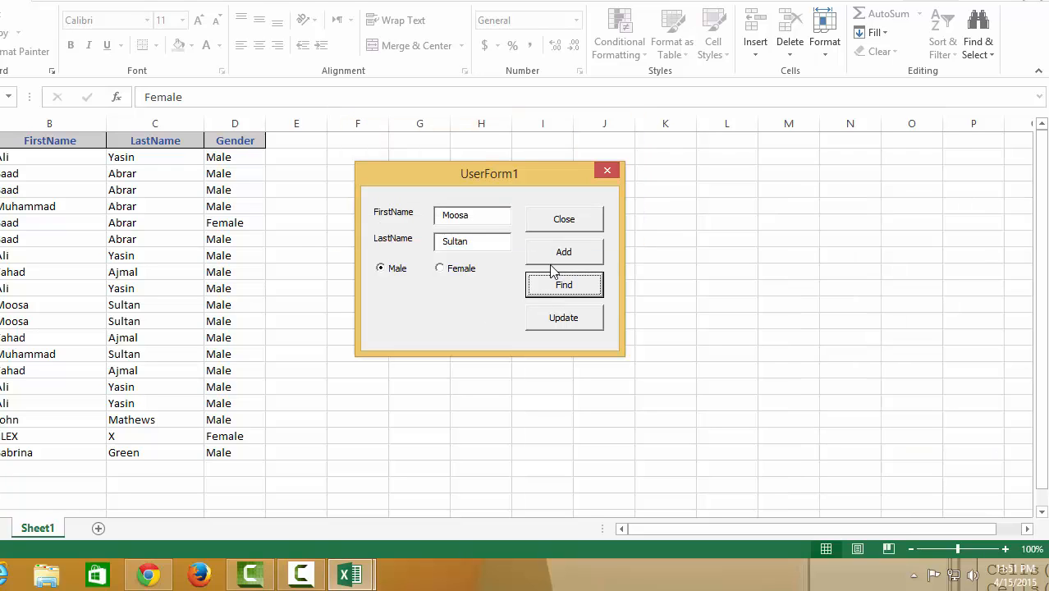
pyautogui.click(565, 286)
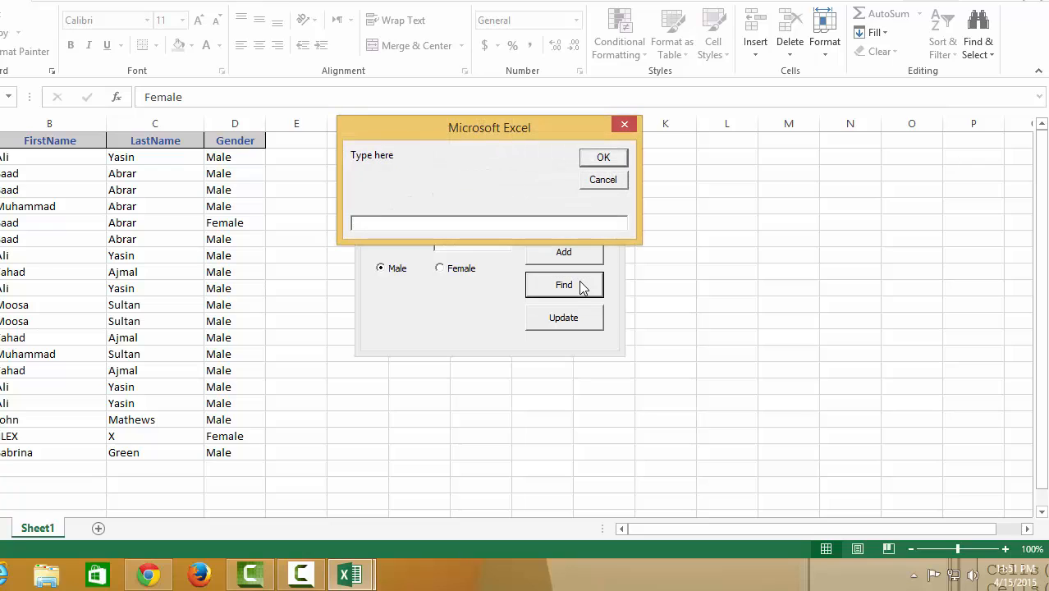
pyautogui.click(604, 158)
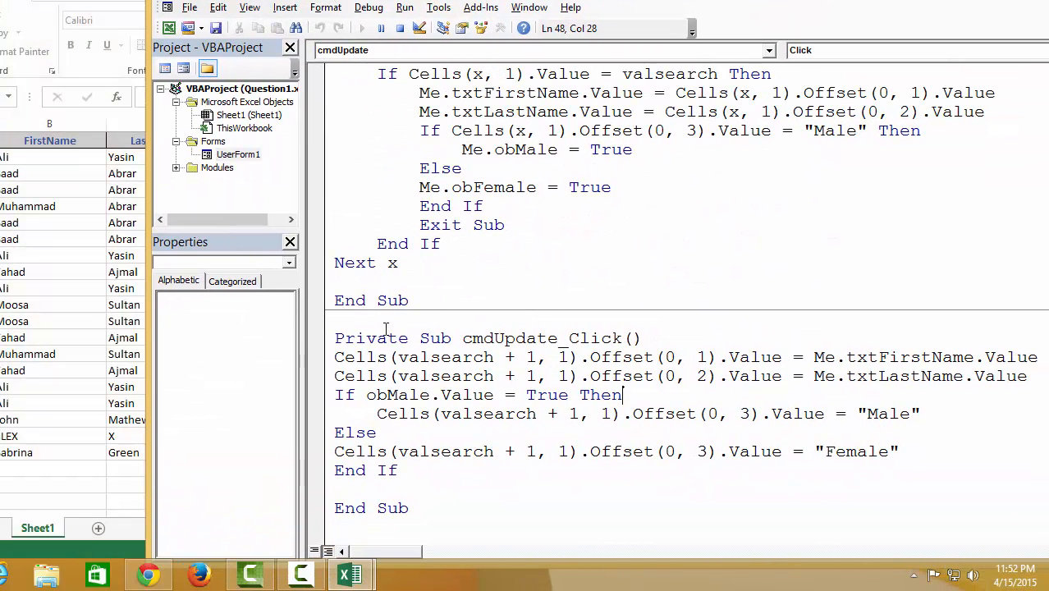
# Expand the VBA code editor so cmdEdit_Click fills the screen.
pyautogui.moveTo(366, 394); pyautogui.dragTo(496, 414)
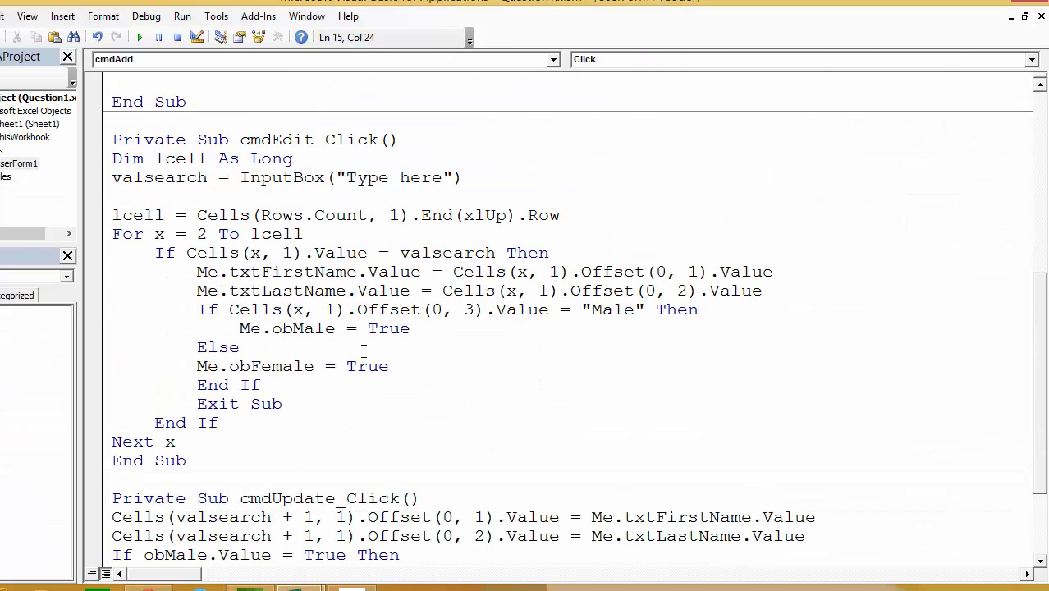
# Insert a Me.Repaint line after End If in cmdEdit_Click.
pyautogui.click(315, 329)
pyautogui.write('me.')
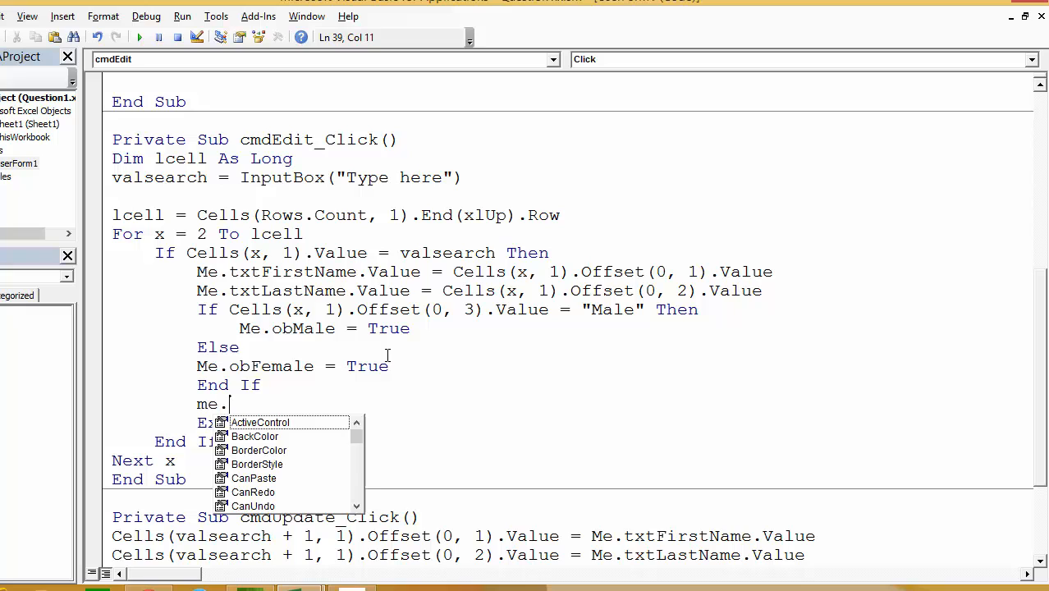
pyautogui.write('repa')
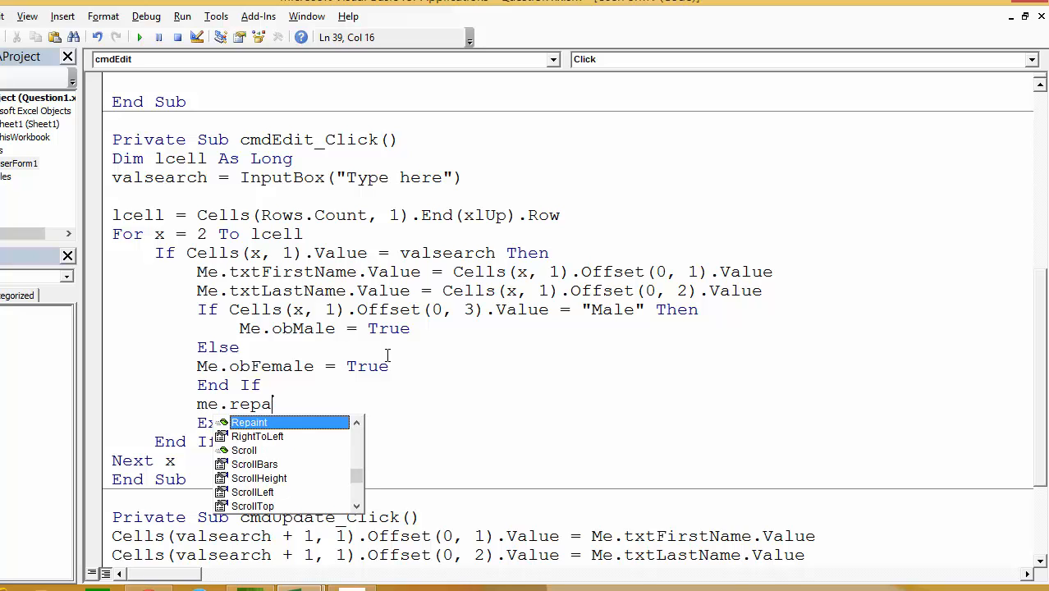